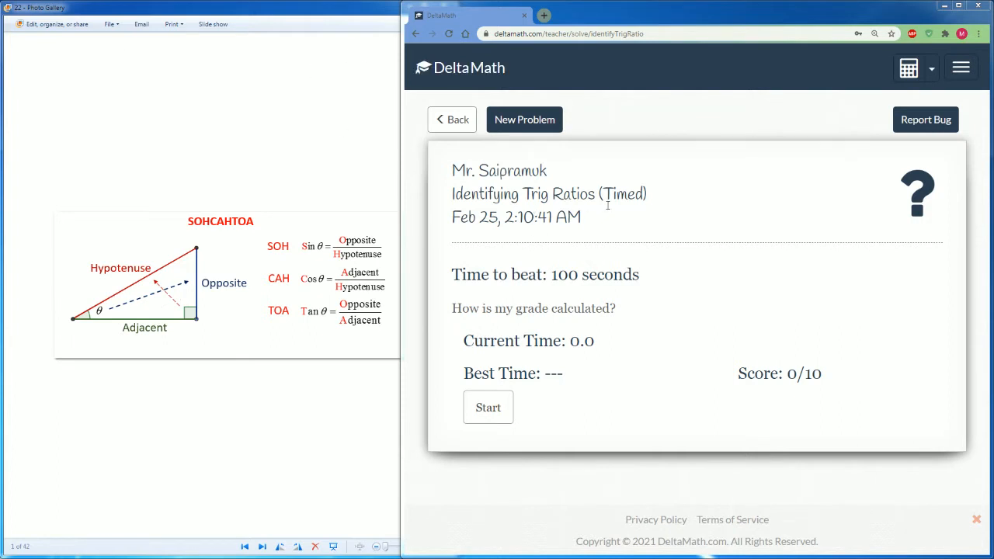
{"action": "mouse_move", "coordinate": [606, 416]}
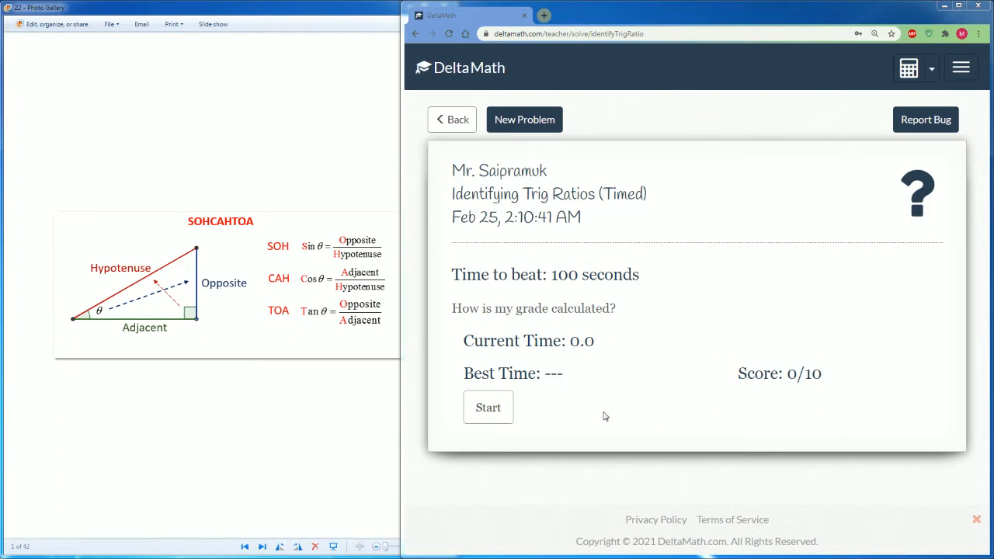
{"action": "mouse_move", "coordinate": [192, 379]}
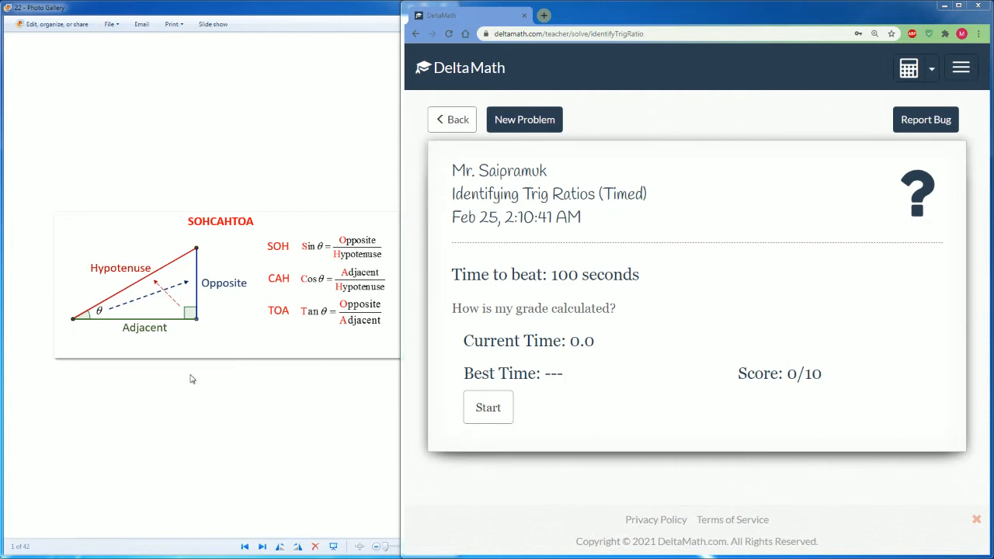
{"action": "mouse_move", "coordinate": [330, 419]}
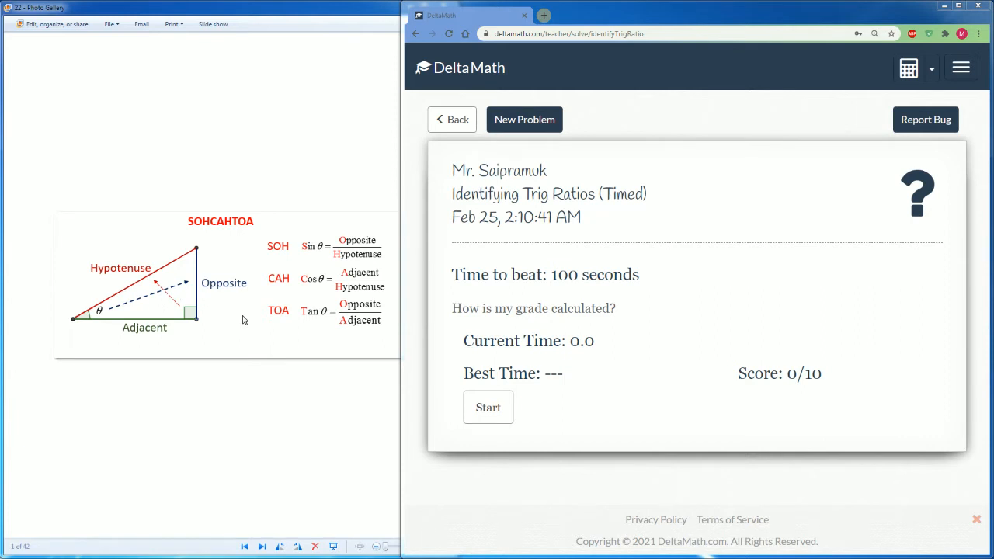
{"action": "mouse_move", "coordinate": [247, 311]}
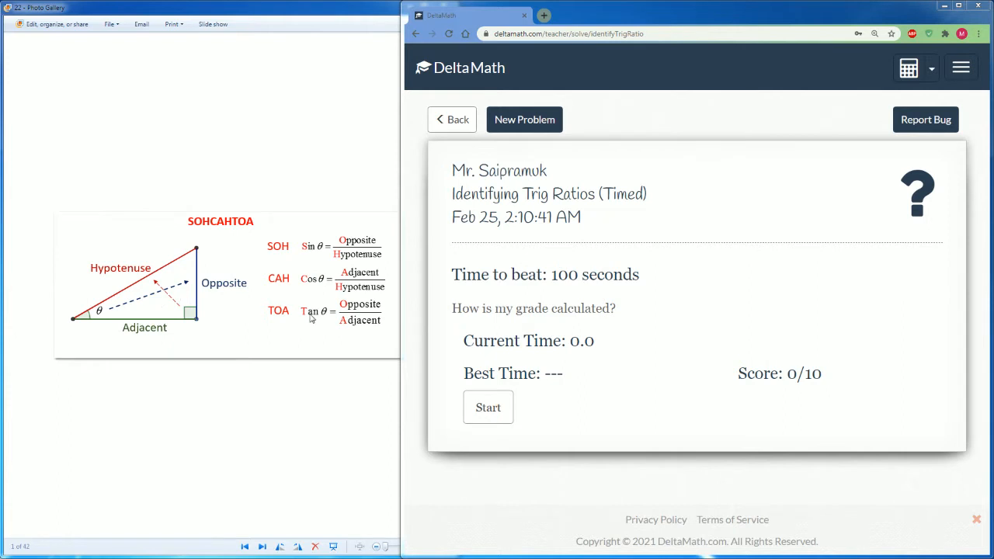
{"action": "mouse_move", "coordinate": [326, 250]}
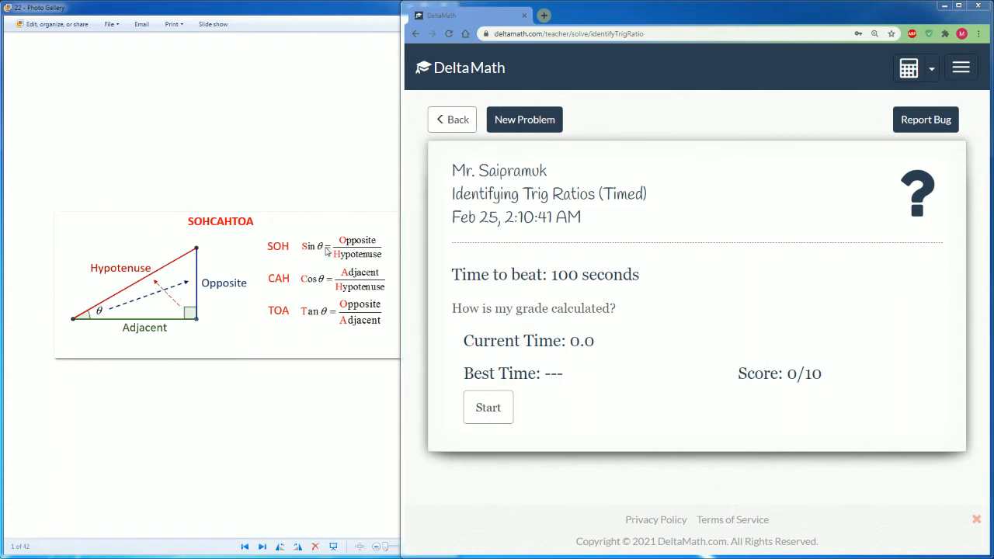
{"action": "mouse_move", "coordinate": [356, 247]}
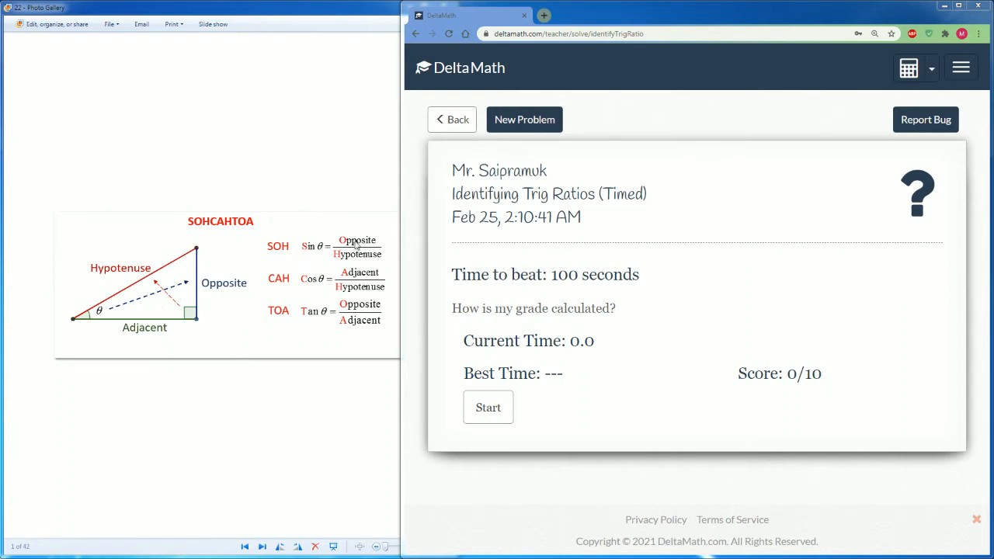
{"action": "mouse_move", "coordinate": [290, 282]}
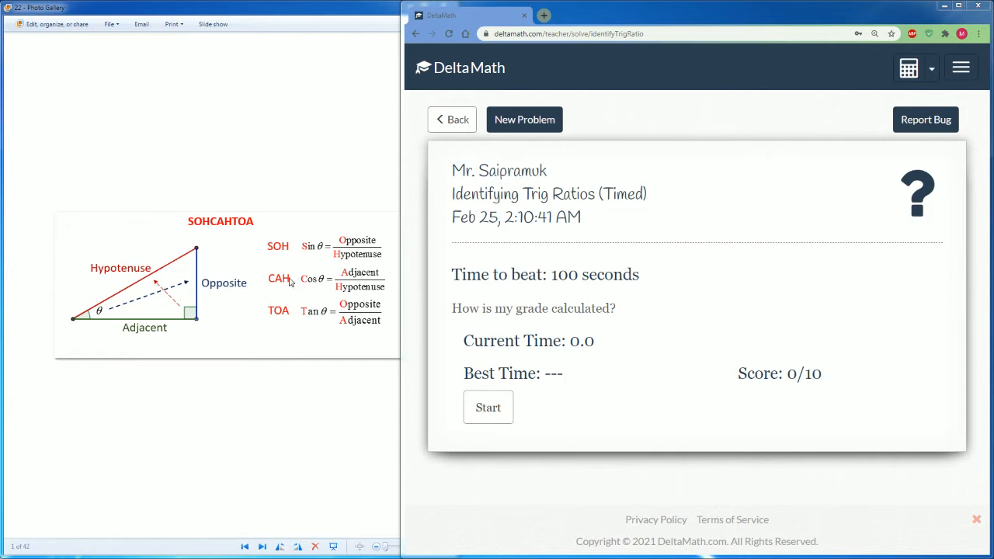
{"action": "mouse_move", "coordinate": [359, 282]}
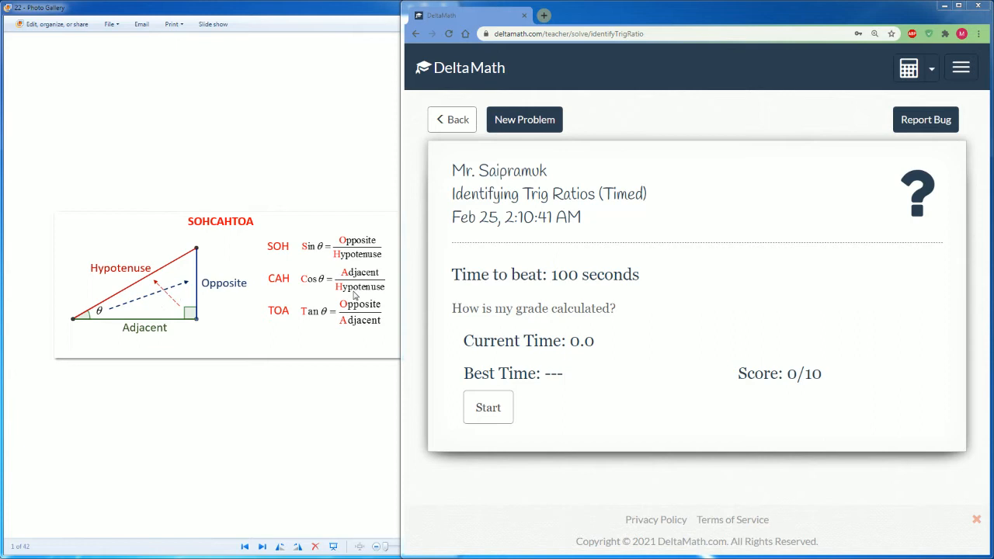
{"action": "mouse_move", "coordinate": [323, 320]}
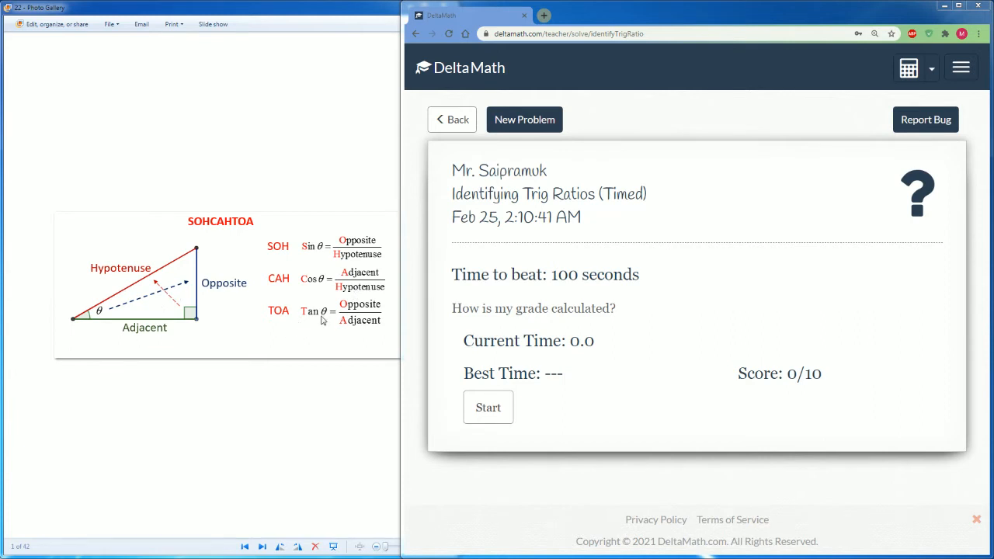
{"action": "mouse_move", "coordinate": [355, 327]}
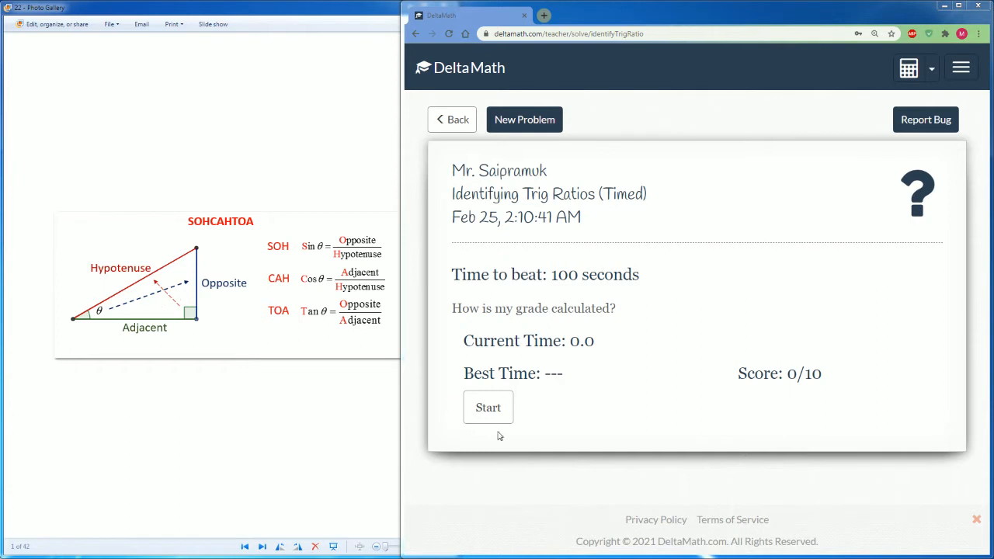
- Start the timer and answer tan B as 24/45, tan B as 72/30, and sin B as 27/45
{"action": "left_click", "coordinate": [488, 407]}
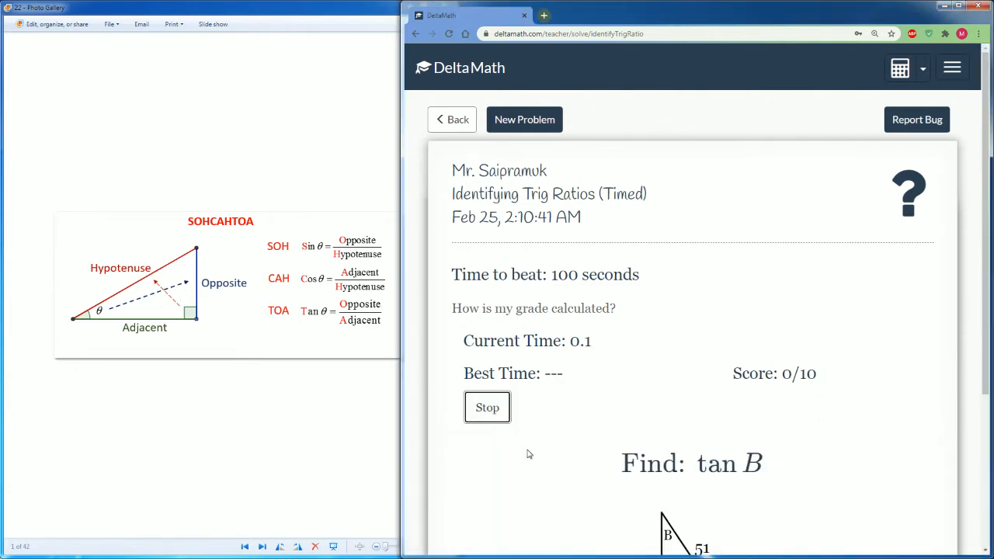
{"action": "scroll", "scroll_direction": "down", "scroll_amount": 3}
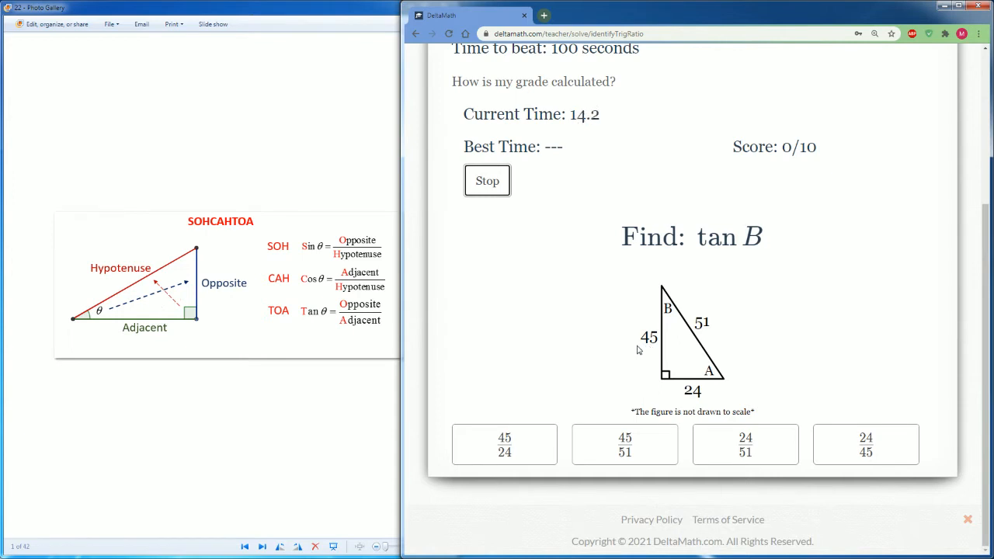
{"action": "mouse_move", "coordinate": [655, 354]}
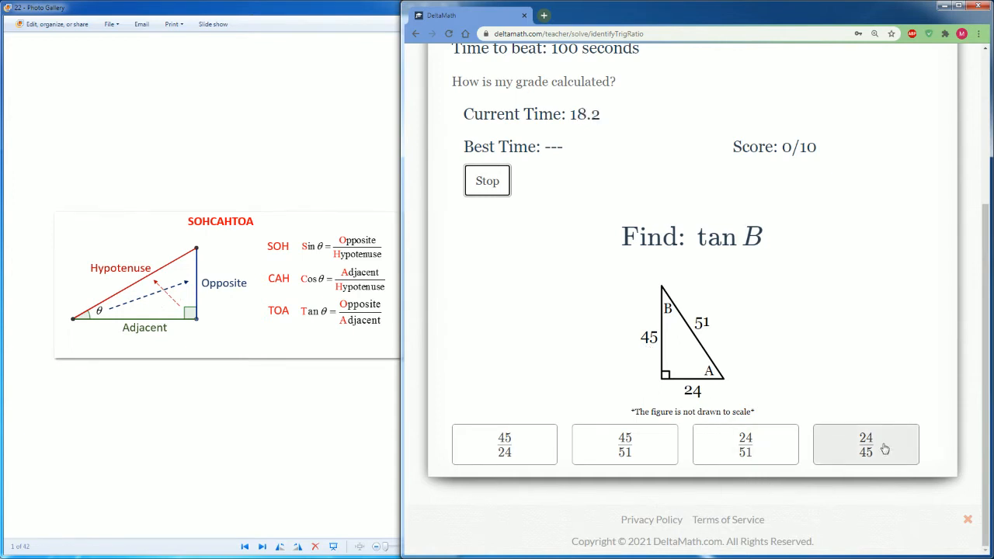
{"action": "left_click", "coordinate": [865, 445]}
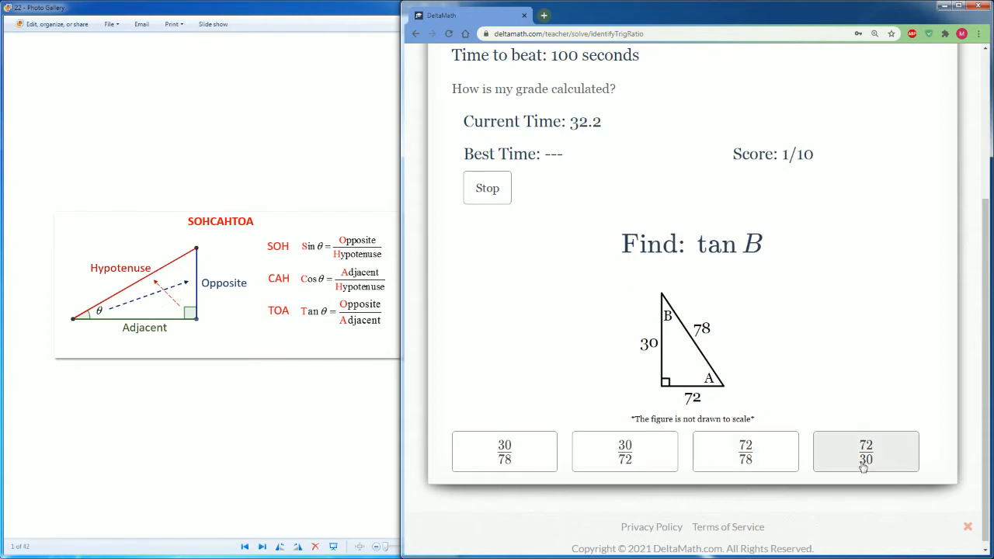
{"action": "left_click", "coordinate": [865, 451]}
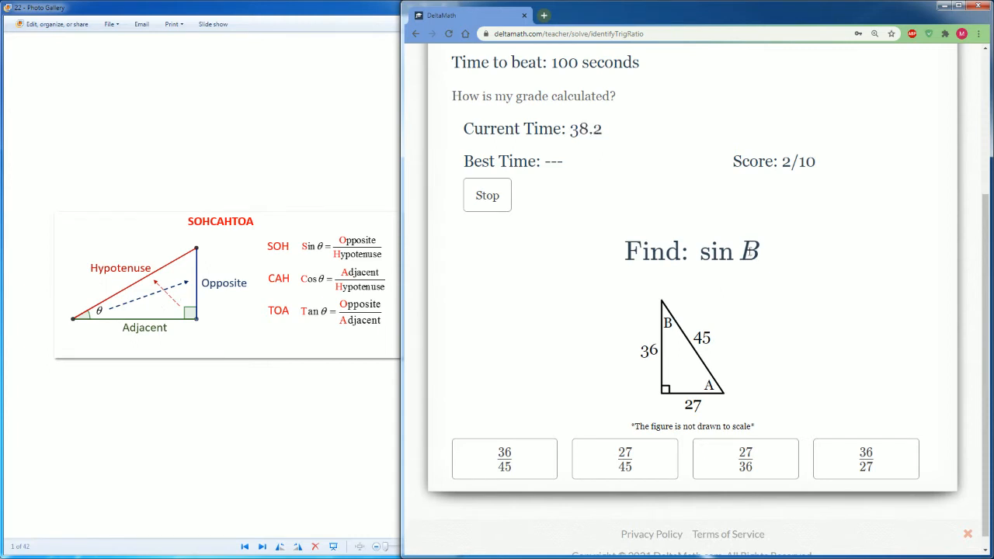
{"action": "mouse_move", "coordinate": [565, 316]}
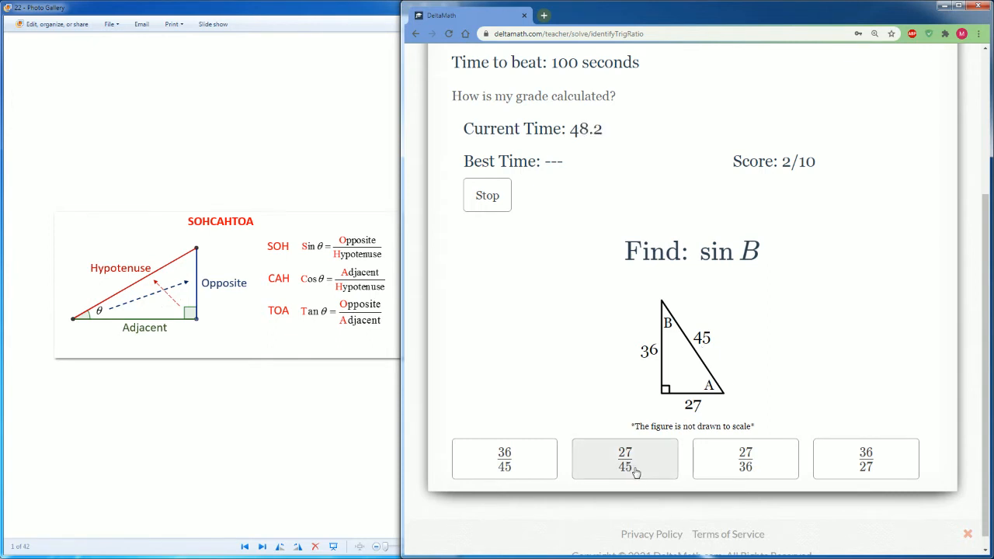
{"action": "left_click", "coordinate": [625, 459]}
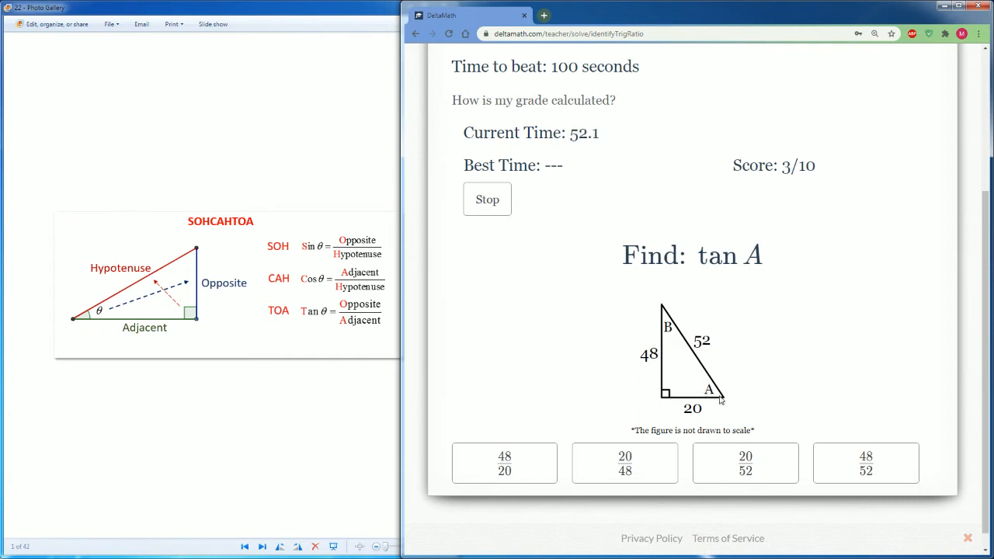
{"action": "mouse_move", "coordinate": [697, 387]}
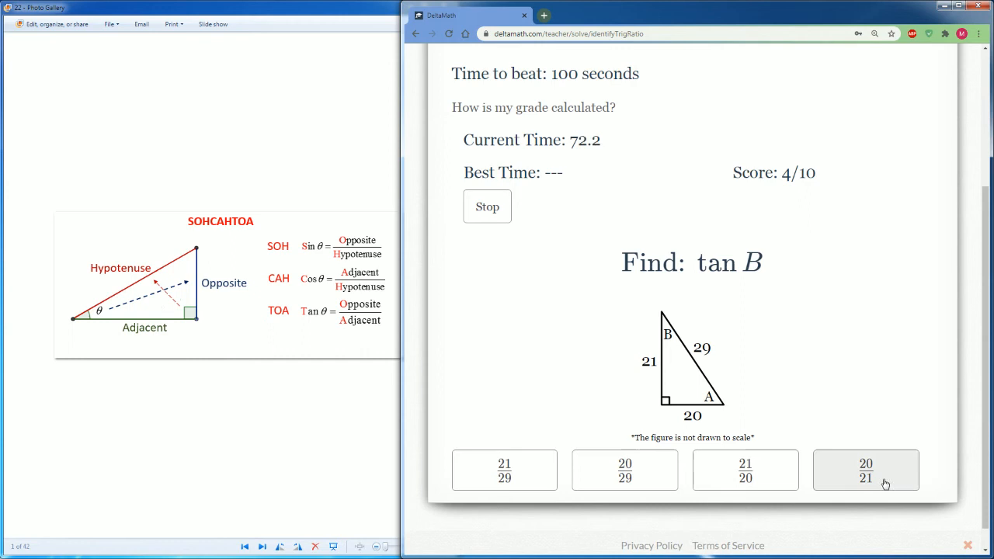
- Submit the pending ratio answer, then choose 42/58 as sin B
{"action": "left_click", "coordinate": [865, 470]}
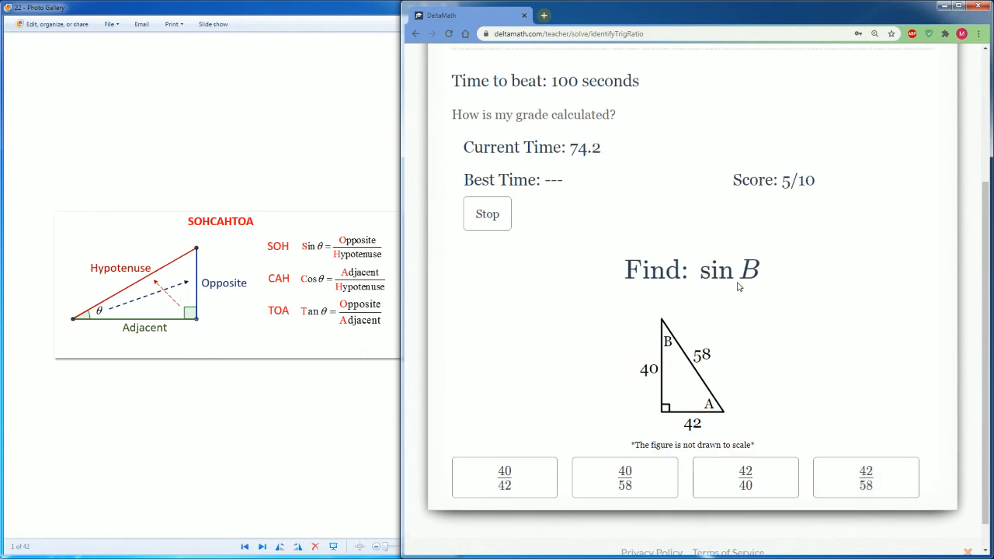
{"action": "mouse_move", "coordinate": [659, 360]}
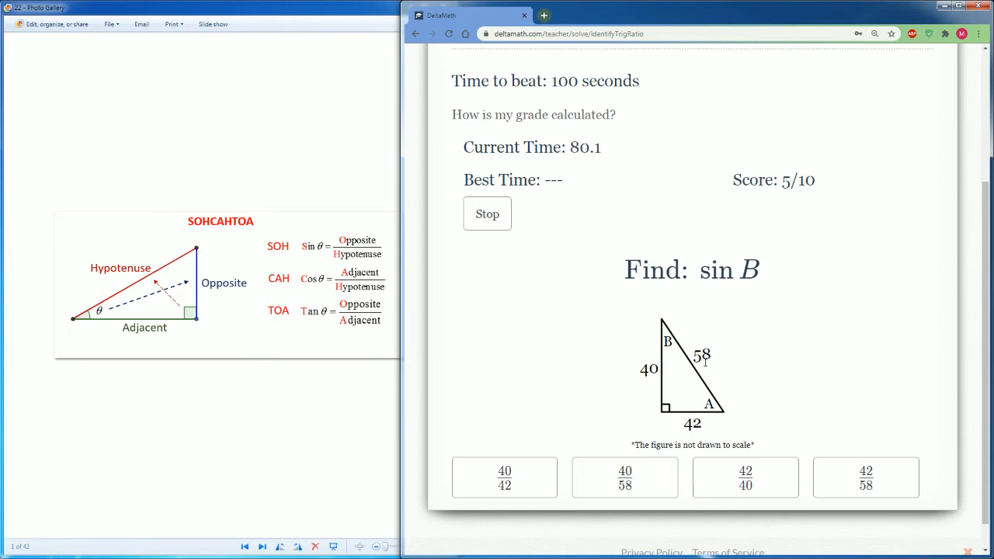
{"action": "mouse_move", "coordinate": [688, 340]}
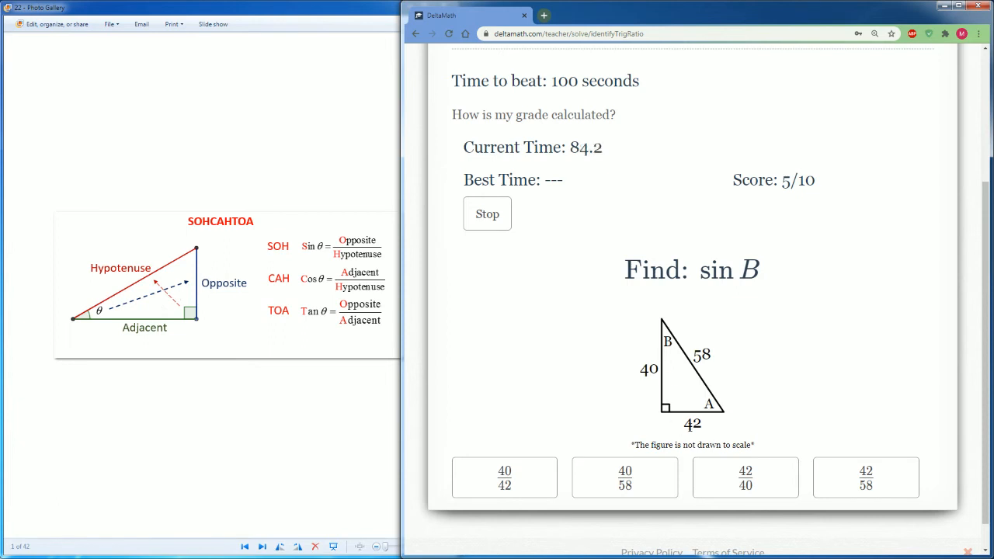
{"action": "left_click", "coordinate": [867, 477]}
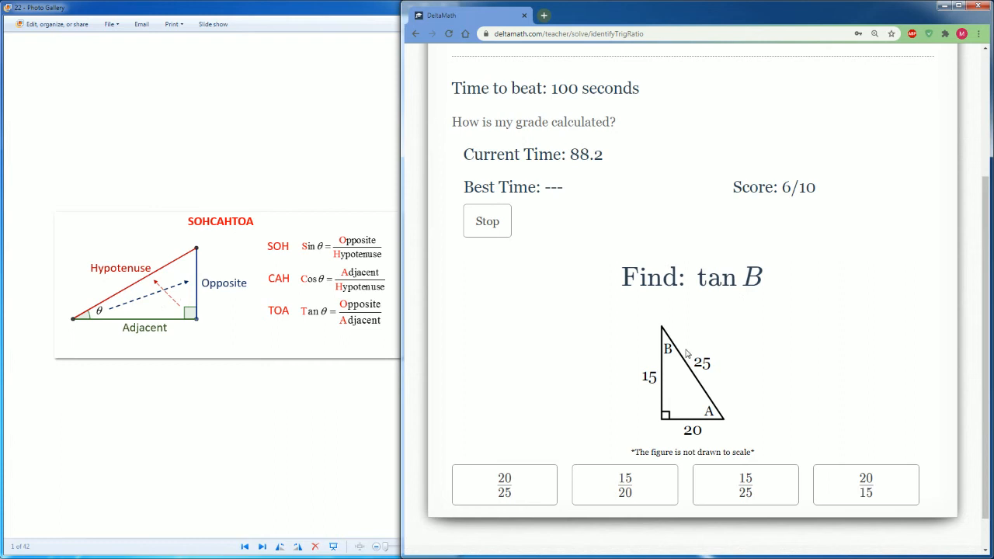
{"action": "mouse_move", "coordinate": [689, 444]}
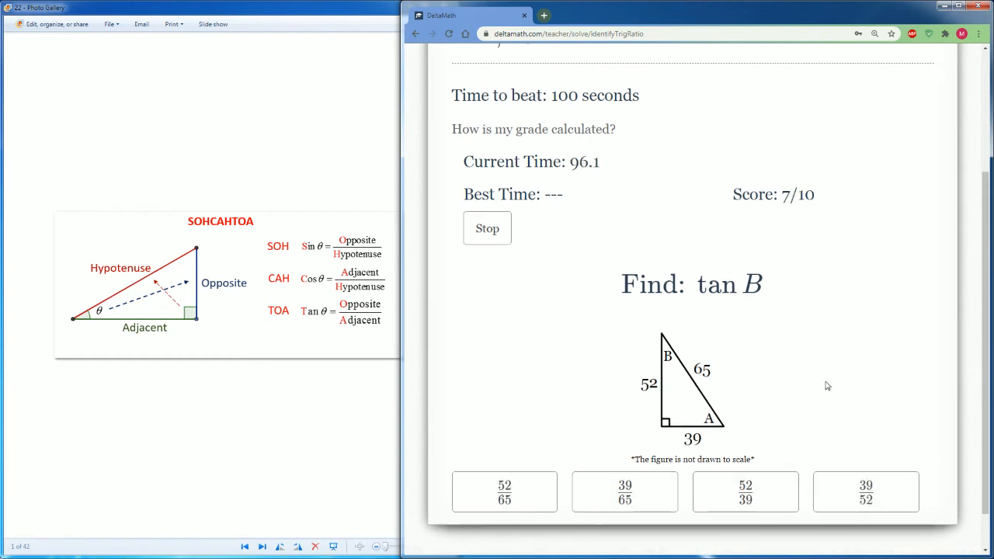
{"action": "mouse_move", "coordinate": [676, 345]}
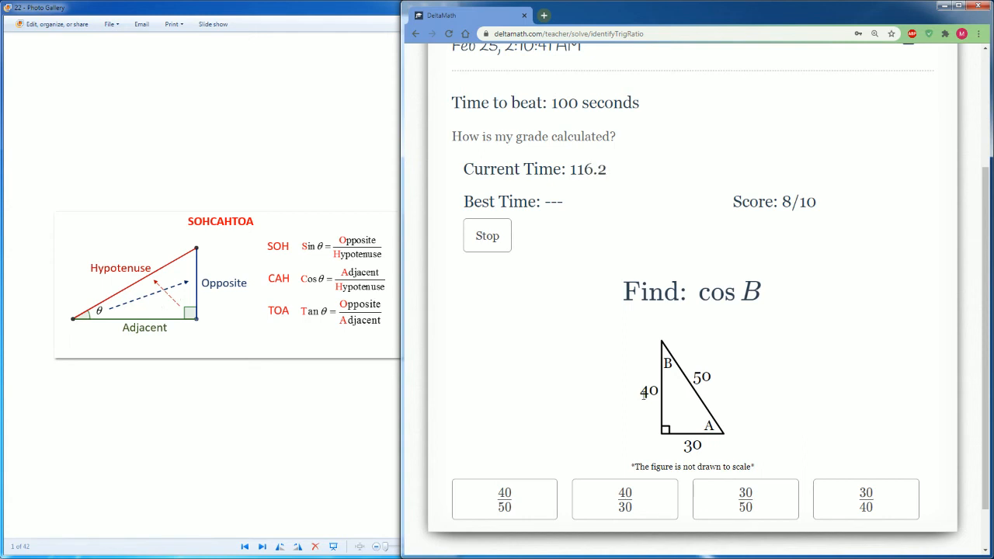
{"action": "mouse_move", "coordinate": [713, 380]}
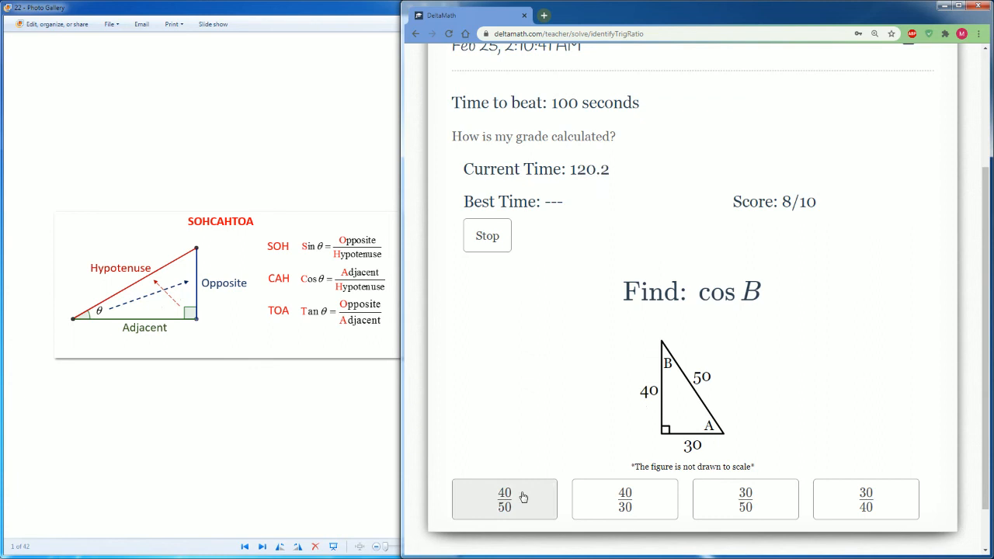
{"action": "mouse_move", "coordinate": [522, 512]}
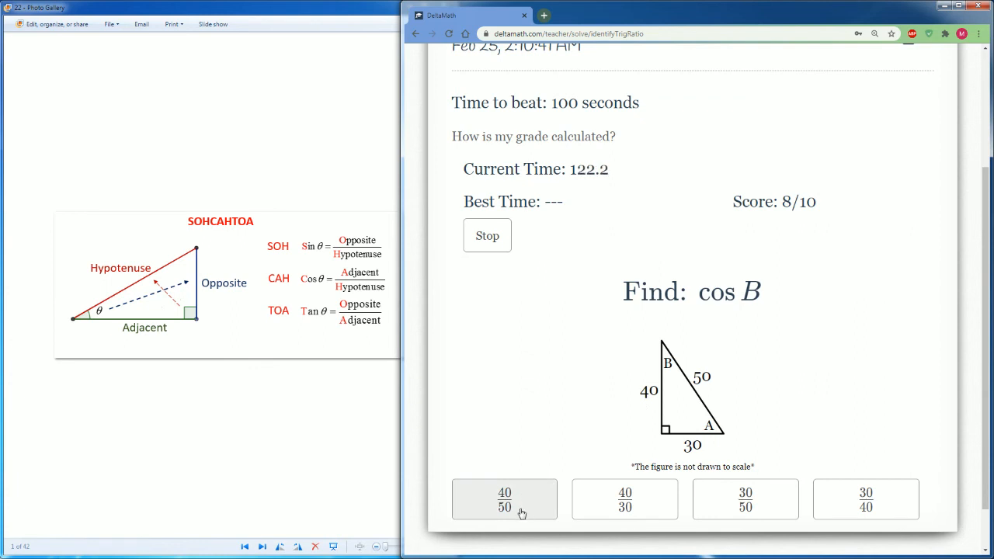
- Choose 40/50 as cos B for the current triangle
{"action": "left_click", "coordinate": [504, 499]}
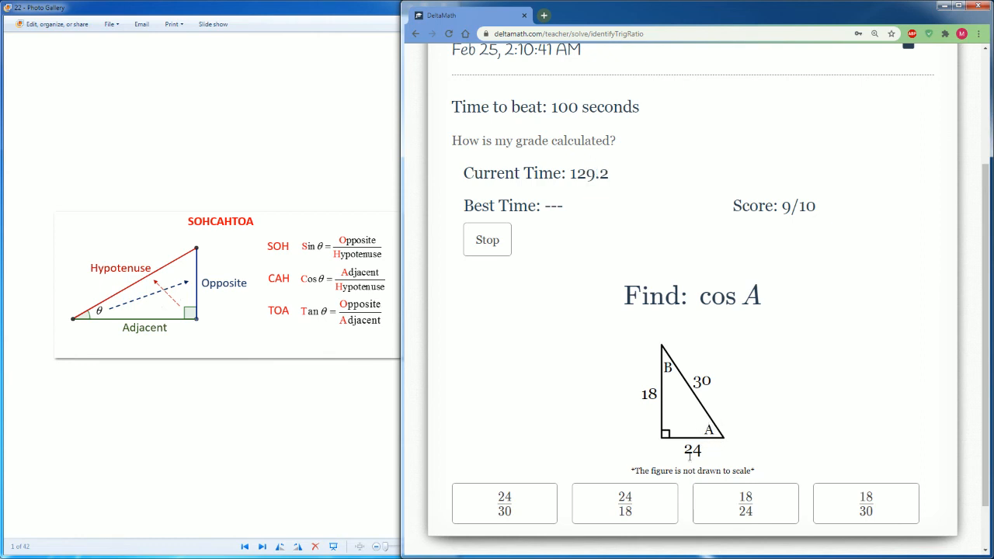
{"action": "mouse_move", "coordinate": [708, 402]}
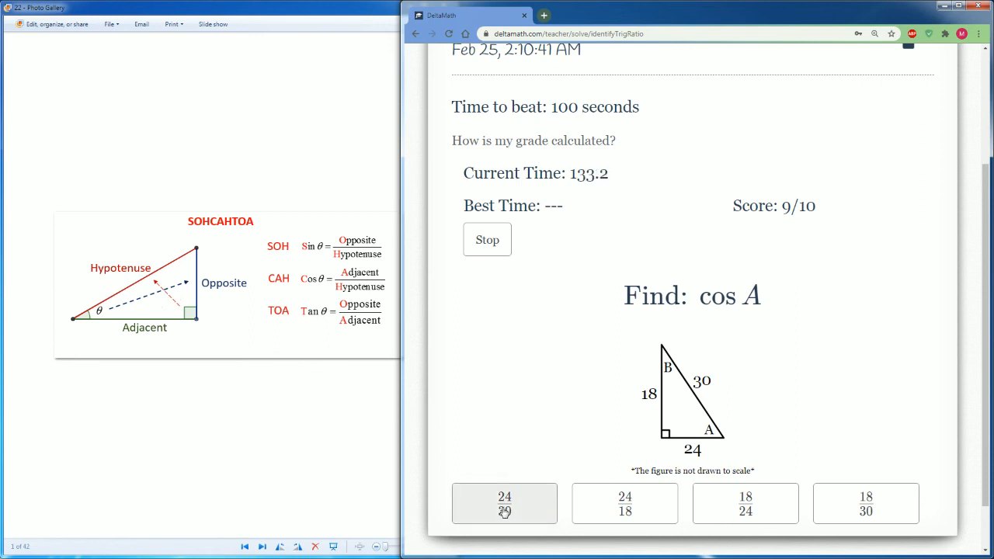
- Answer cos A as 24/30 and cos B as 18/30, recording a 127.8-second best time
{"action": "left_click", "coordinate": [505, 503]}
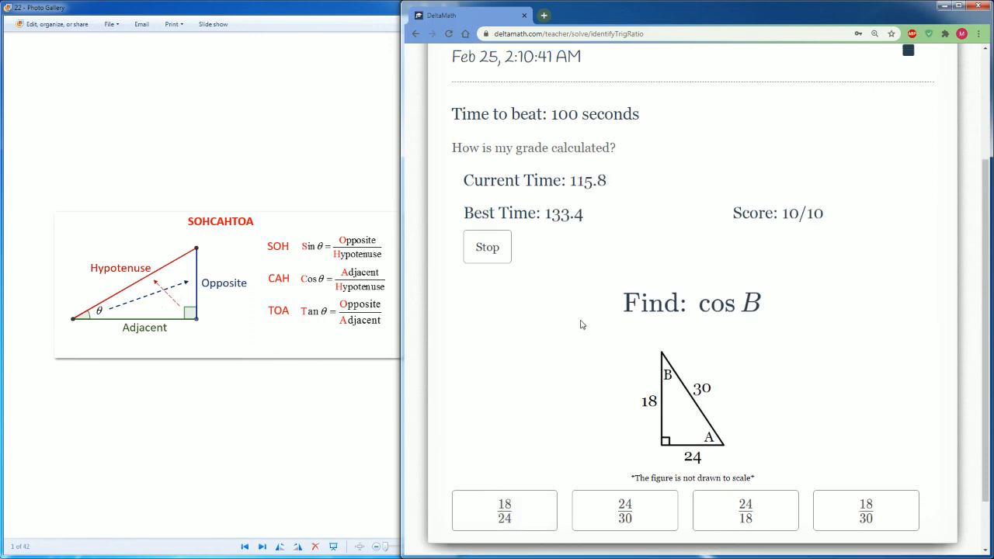
{"action": "mouse_move", "coordinate": [649, 450]}
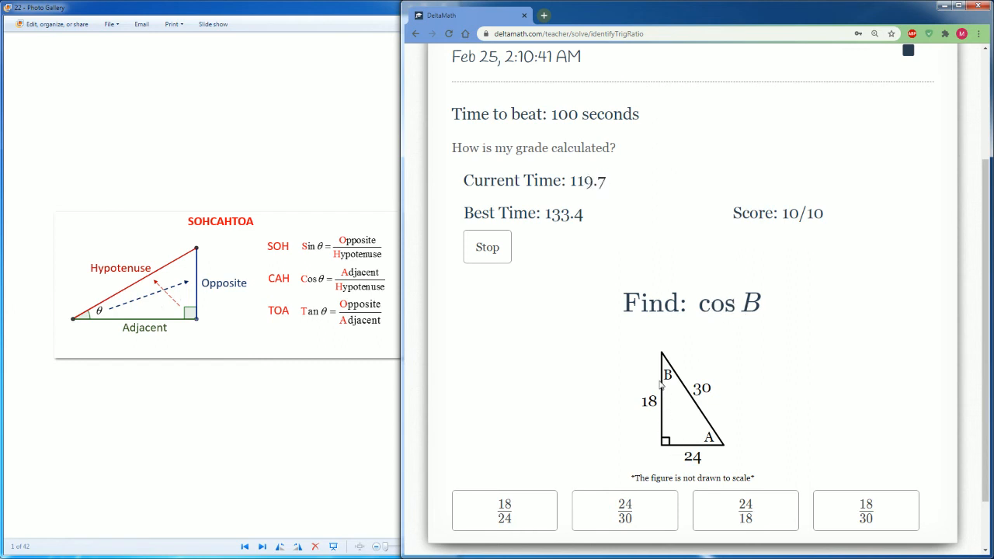
{"action": "mouse_move", "coordinate": [674, 359]}
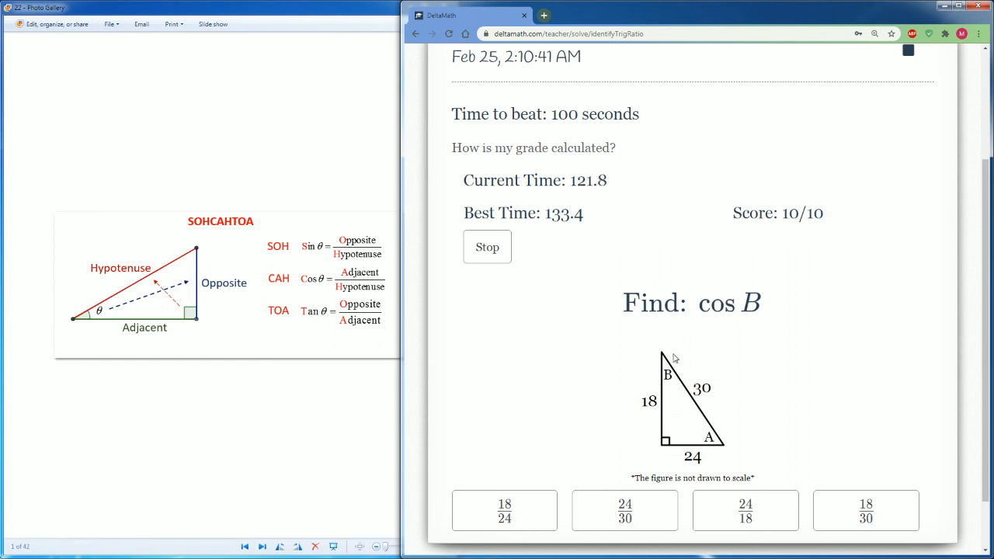
{"action": "mouse_move", "coordinate": [635, 405]}
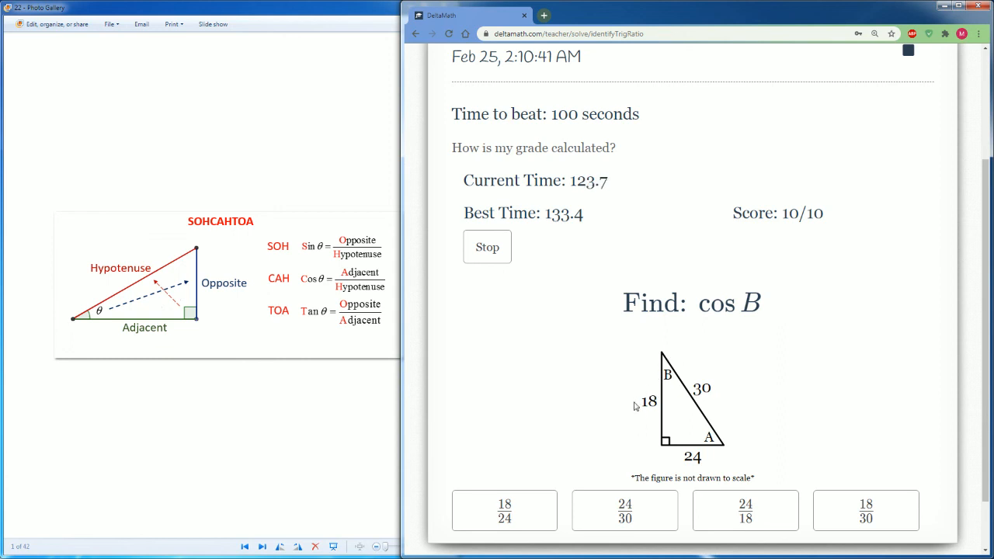
{"action": "mouse_move", "coordinate": [692, 380]}
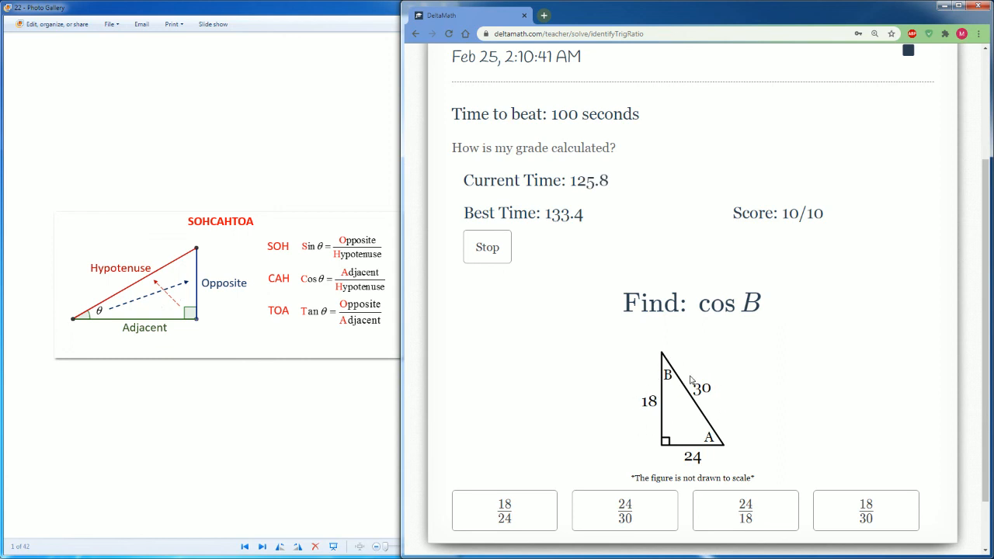
{"action": "left_click", "coordinate": [865, 510]}
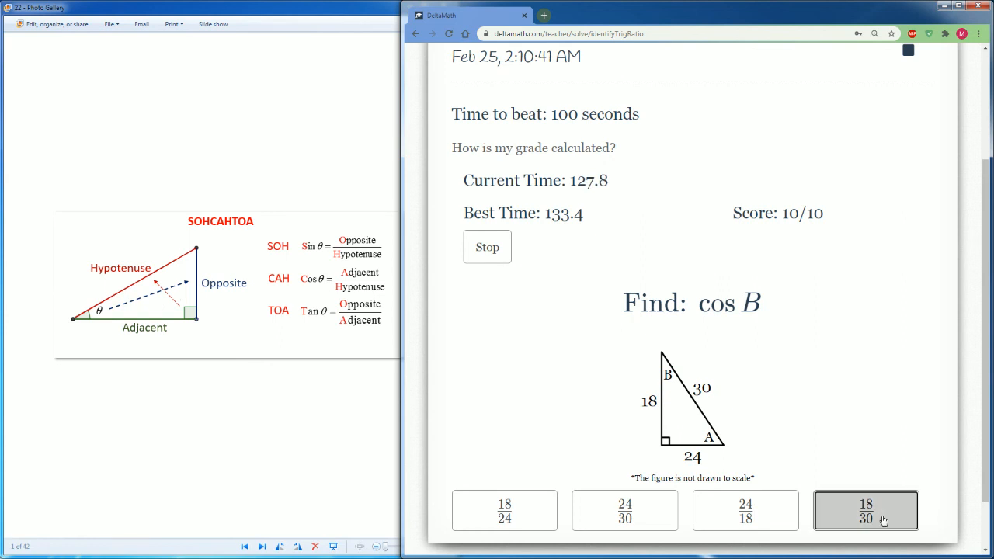
{"action": "left_click", "coordinate": [865, 511]}
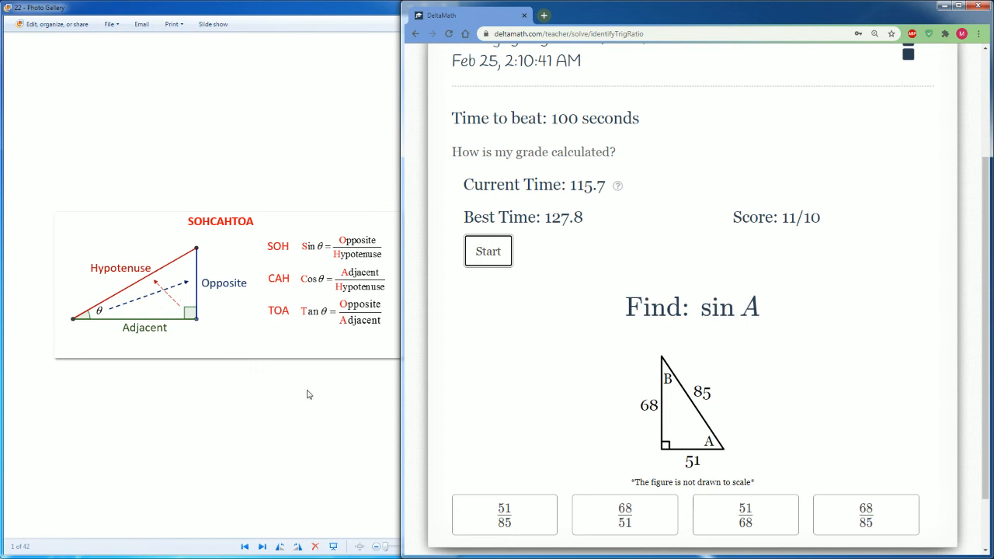
{"action": "double_click", "coordinate": [750, 307]}
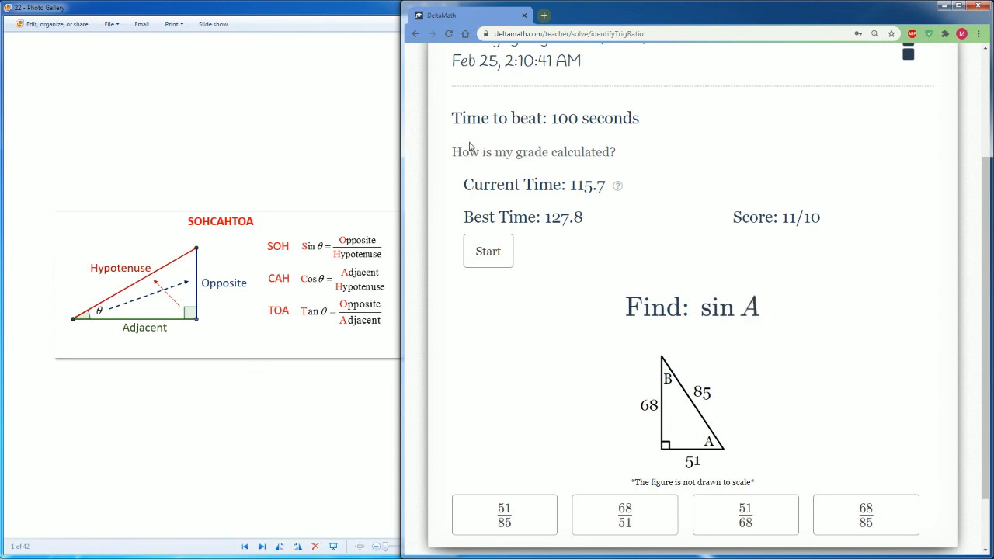
{"action": "scroll", "scroll_direction": "down", "scroll_amount": 3}
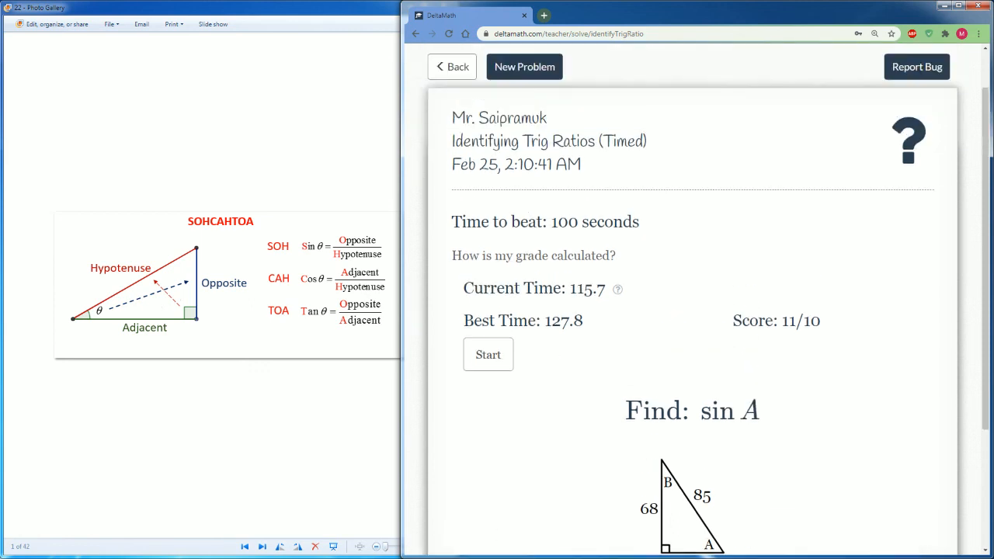